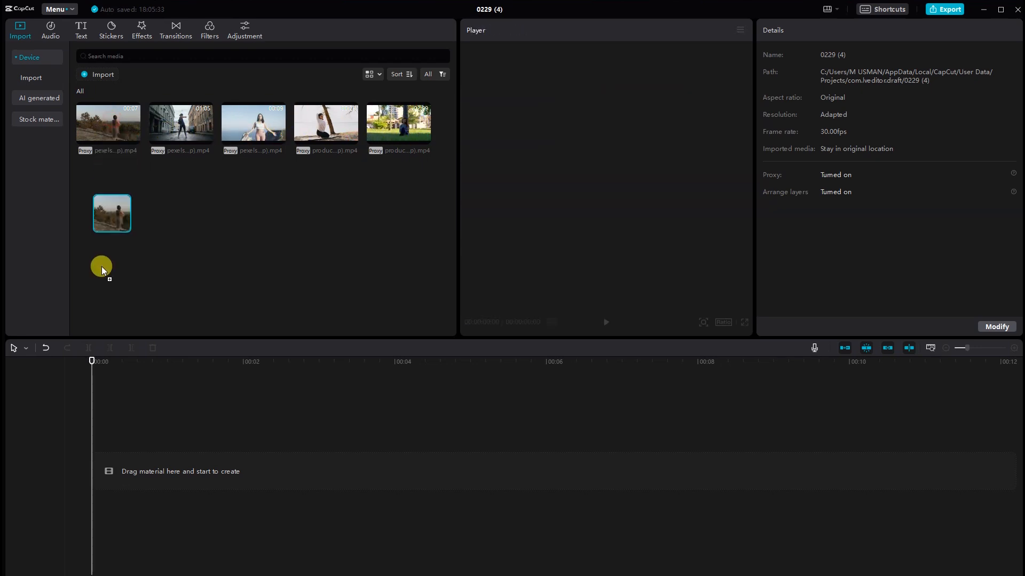
Step: Place each clip on its own track and delete the tails after 6:02
left_click_drag(111, 212, 244, 470)
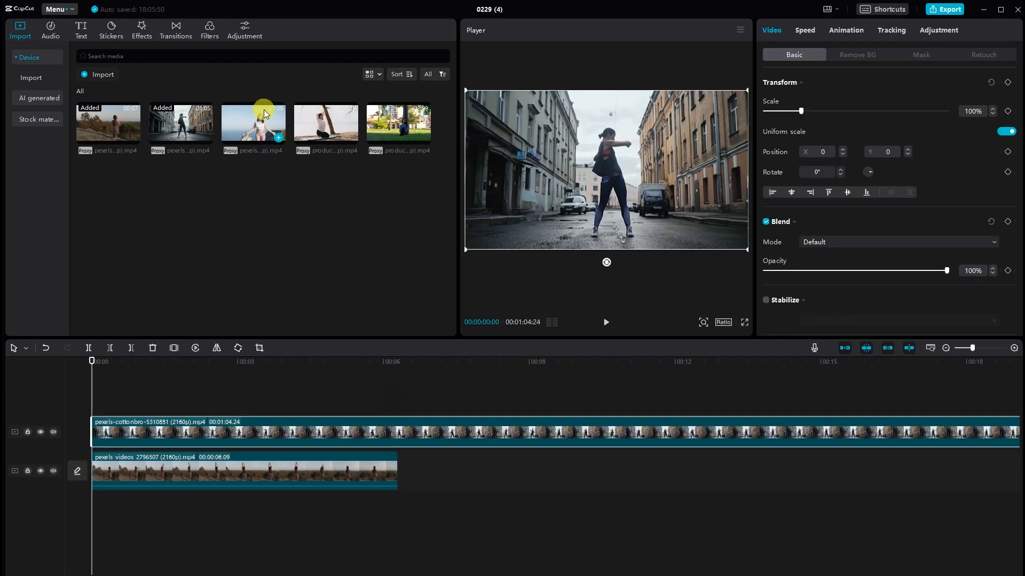
left_click_drag(253, 123, 111, 340)
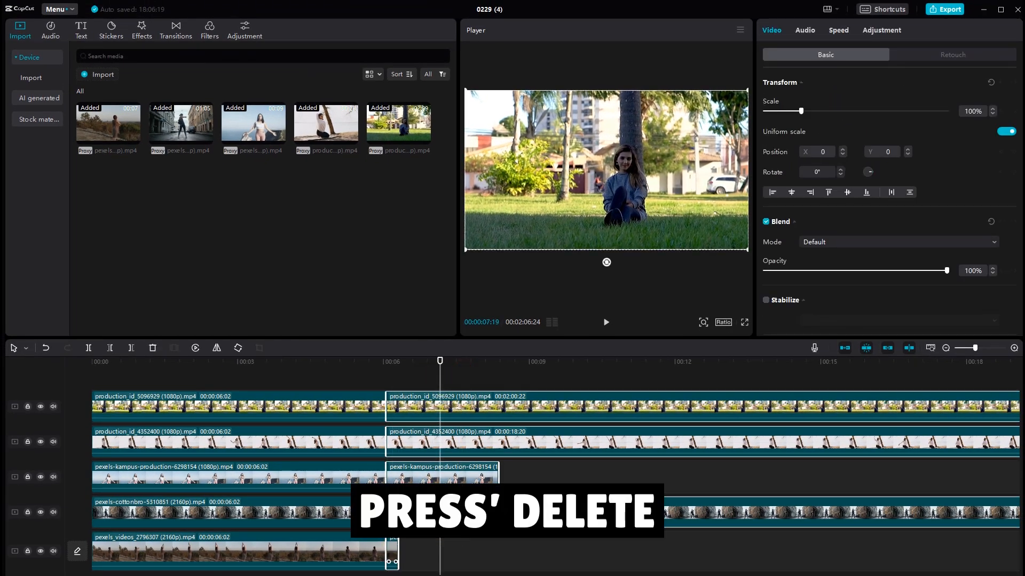
key("delete")
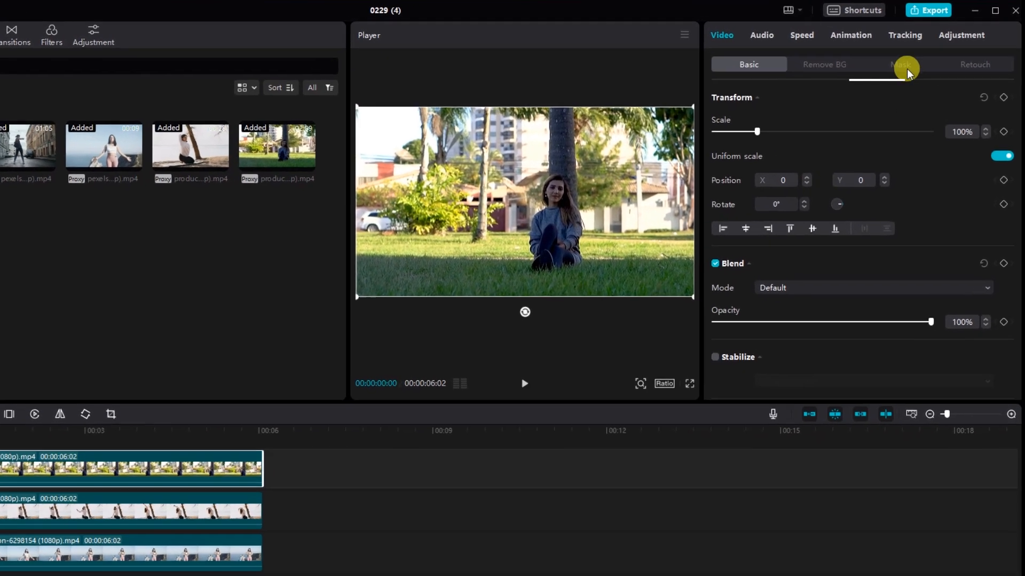
Step: Give the top grassy clip a narrow Mirror mask rotated -85° and move it left
left_click(904, 64)
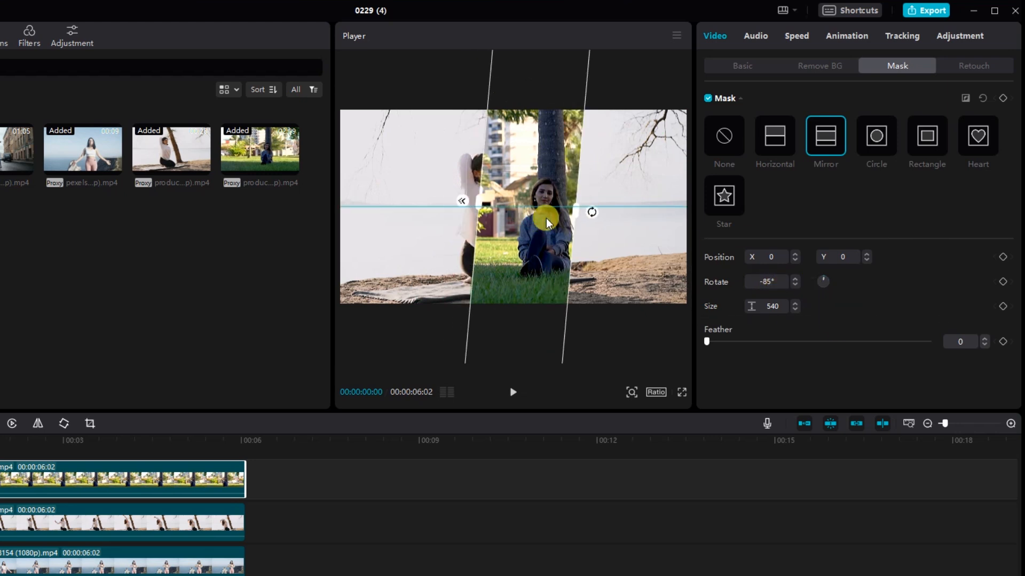
left_click_drag(541, 216, 561, 209)
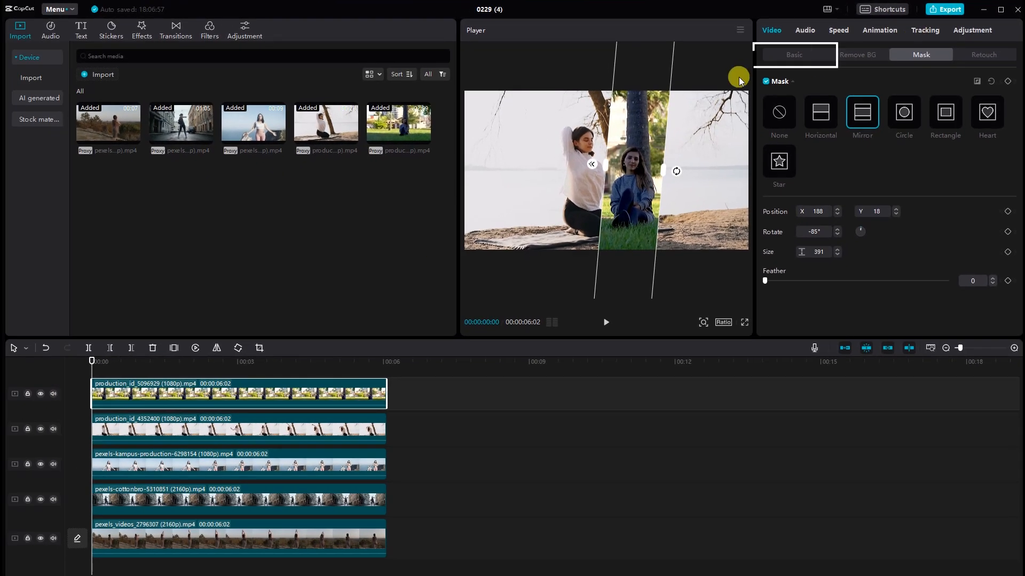
left_click(793, 55)
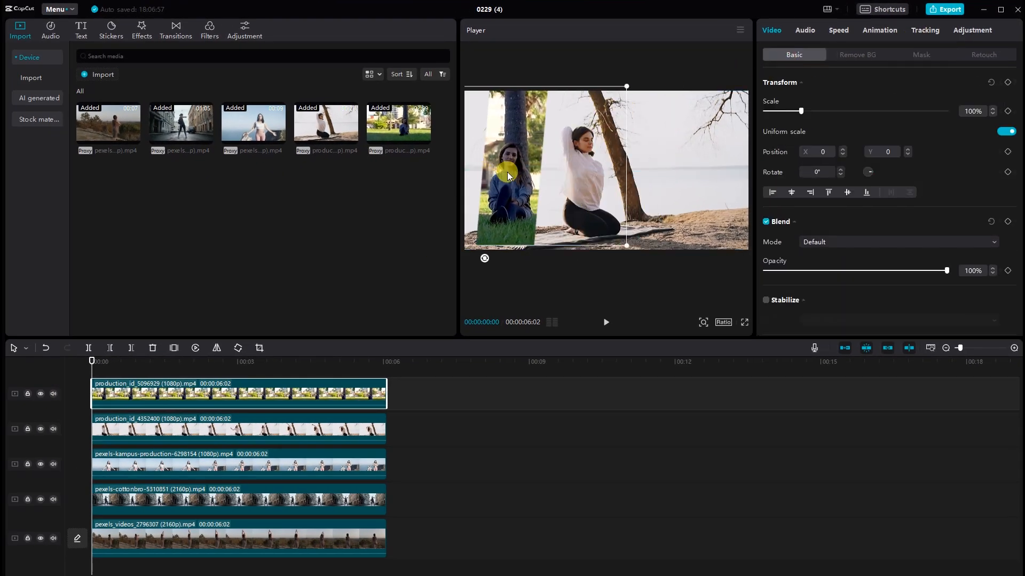
left_click(920, 55)
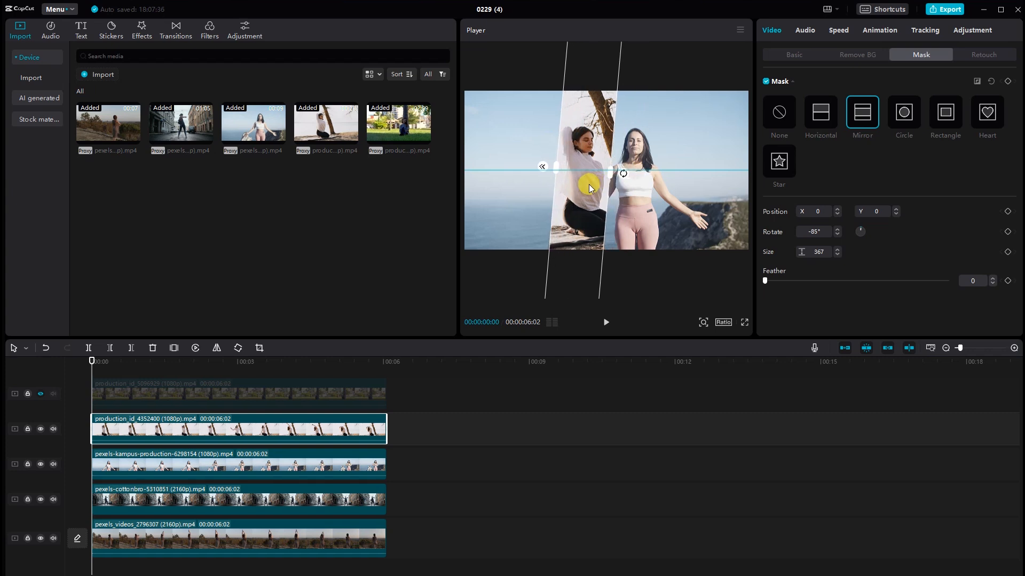
Step: Narrow the second clip's -85° Mirror strip beside the grassy strip and unhide the top track
left_click_drag(588, 188, 601, 173)
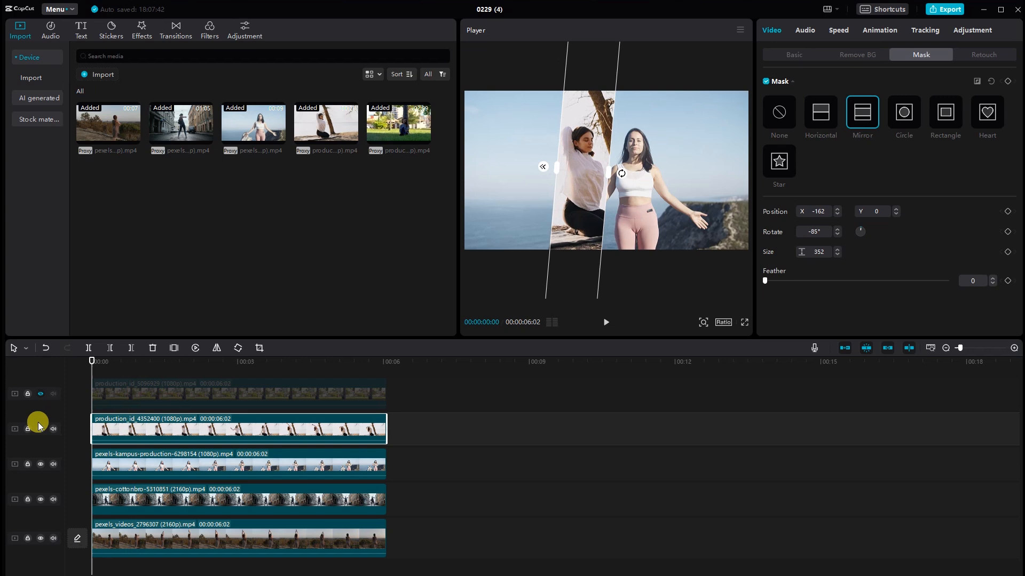
left_click(40, 393)
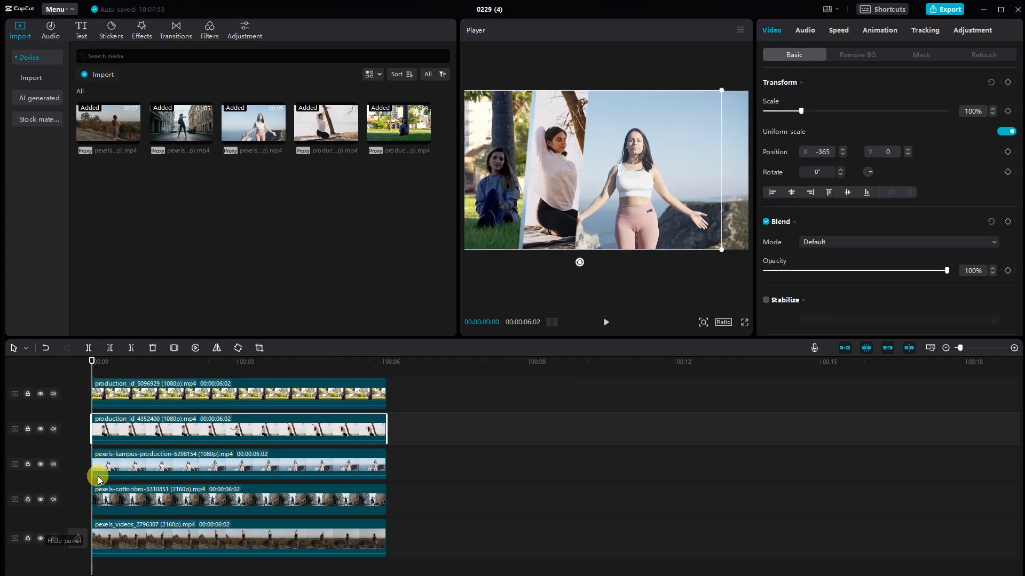
left_click(920, 55)
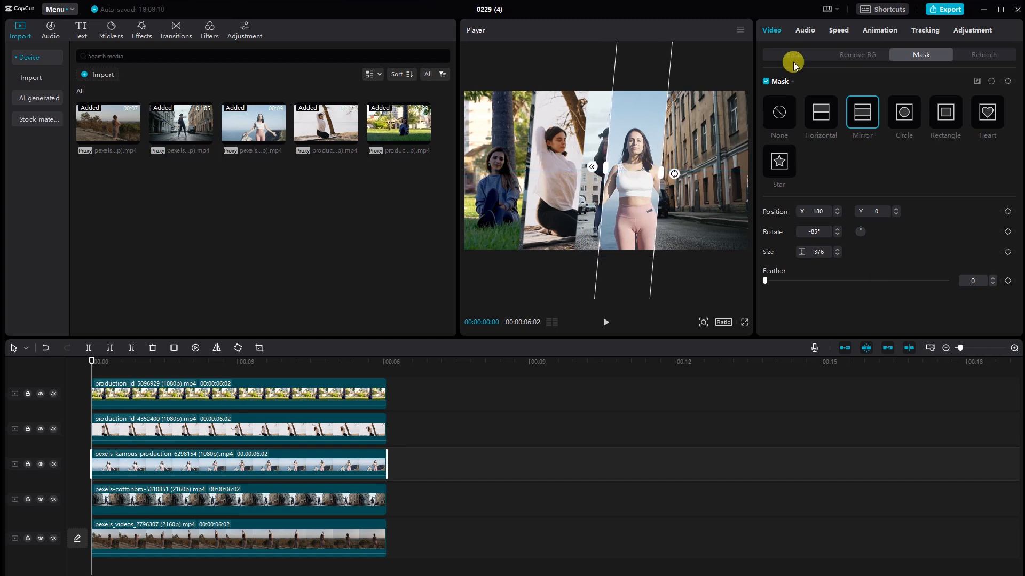
Step: Centre the third strip in the frame and shift the fourth clip's footage right
left_click(793, 54)
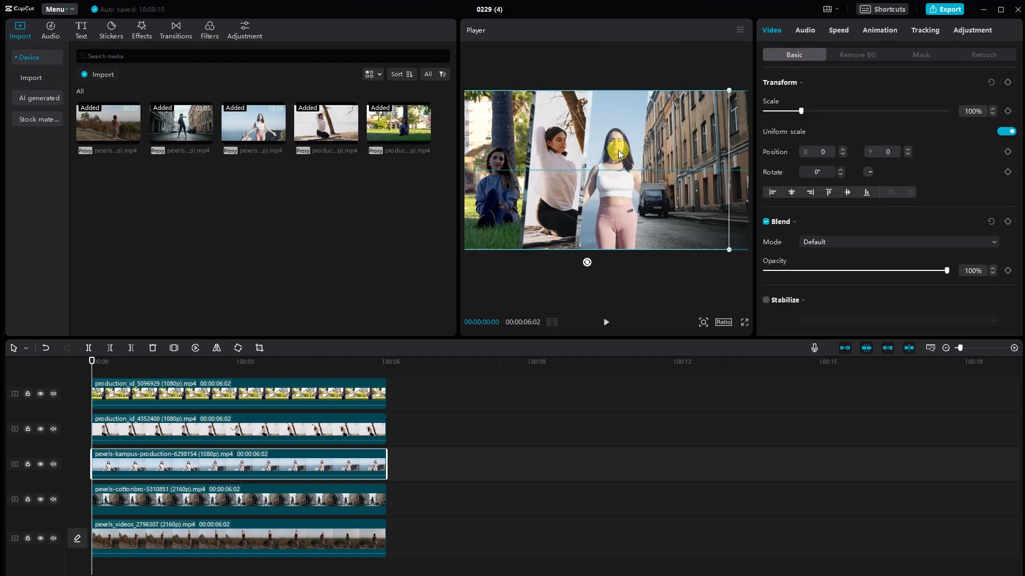
left_click(238, 498)
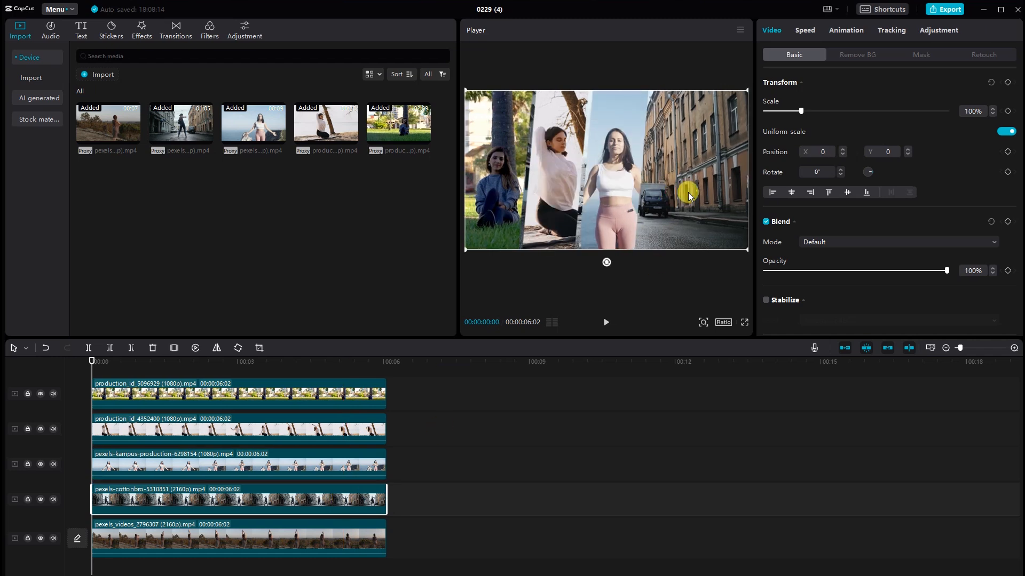
left_click(333, 509)
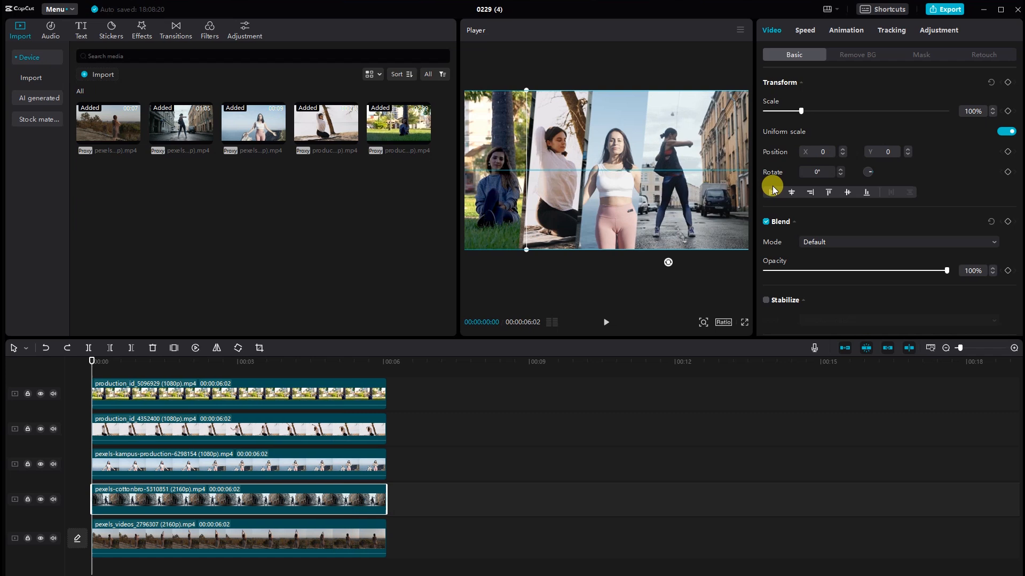
left_click(920, 55)
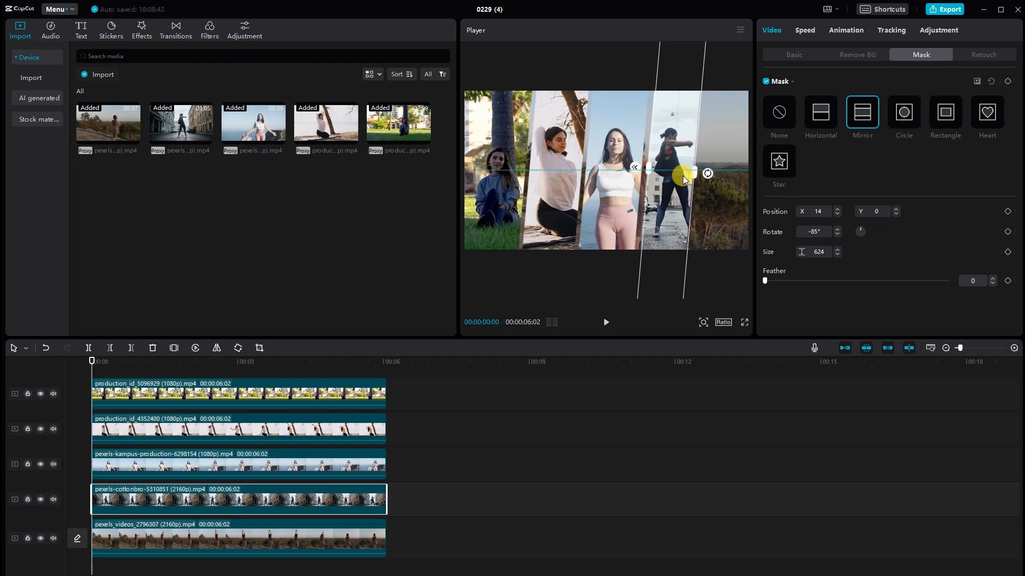
Step: Adjust the fourth clip's -85° Mirror mask strip beside the centre strip
left_click(794, 55)
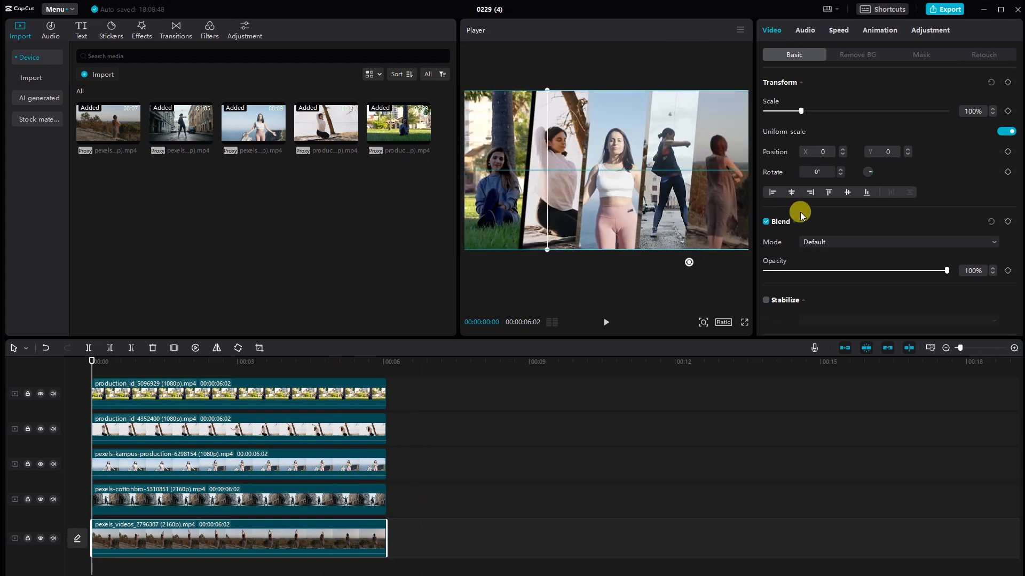
Step: Mask the fifth clip as a -85° Mirror strip at the right edge and refine the fourth strip
left_click(921, 55)
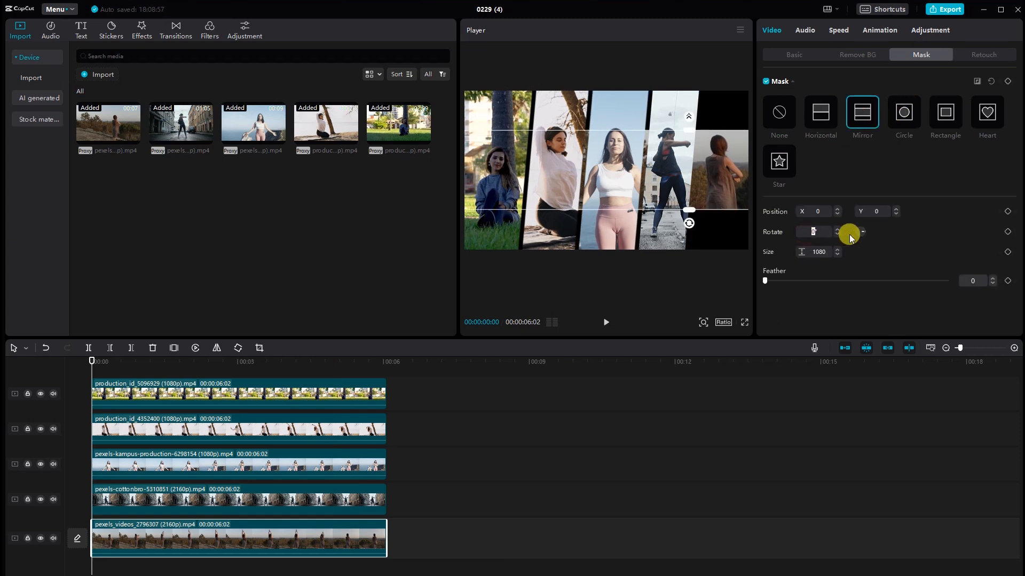
left_click_drag(850, 234, 899, 293)
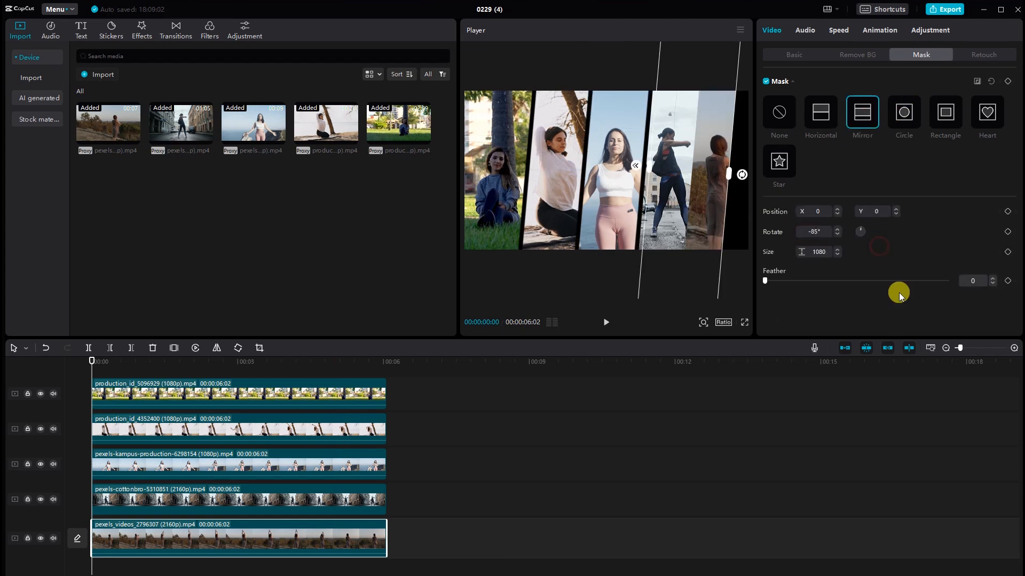
left_click_drag(727, 173, 695, 169)
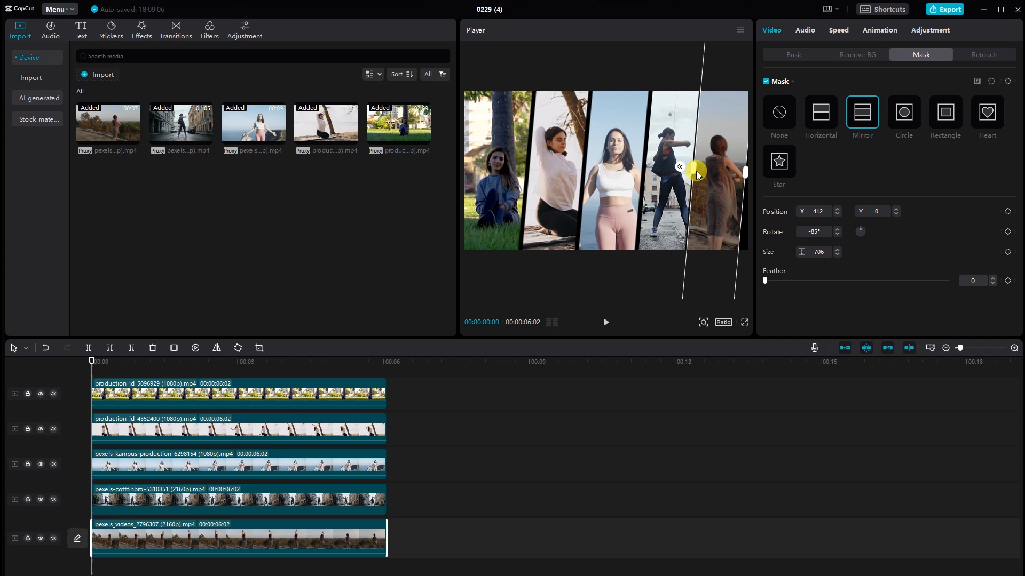
left_click_drag(696, 171, 745, 174)
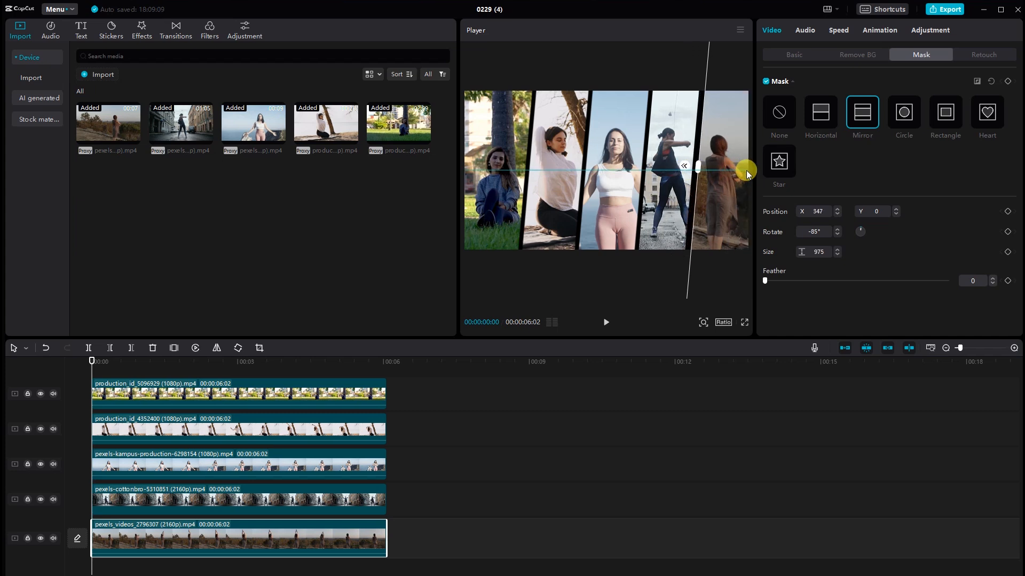
left_click_drag(747, 173, 711, 177)
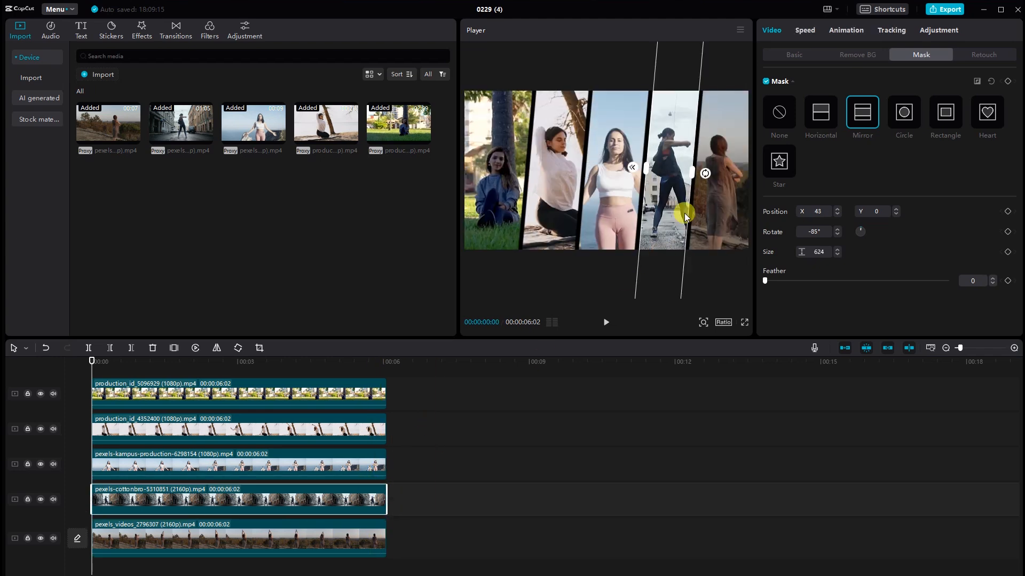
left_click_drag(684, 217, 699, 168)
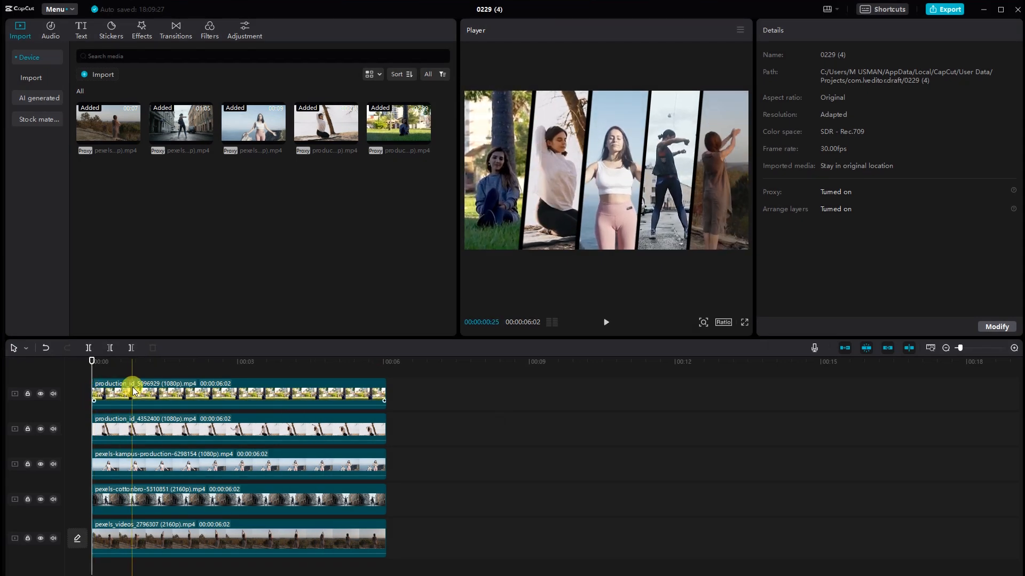
Step: Drag the top clip later on the timeline to stagger start times
left_click_drag(133, 396, 121, 399)
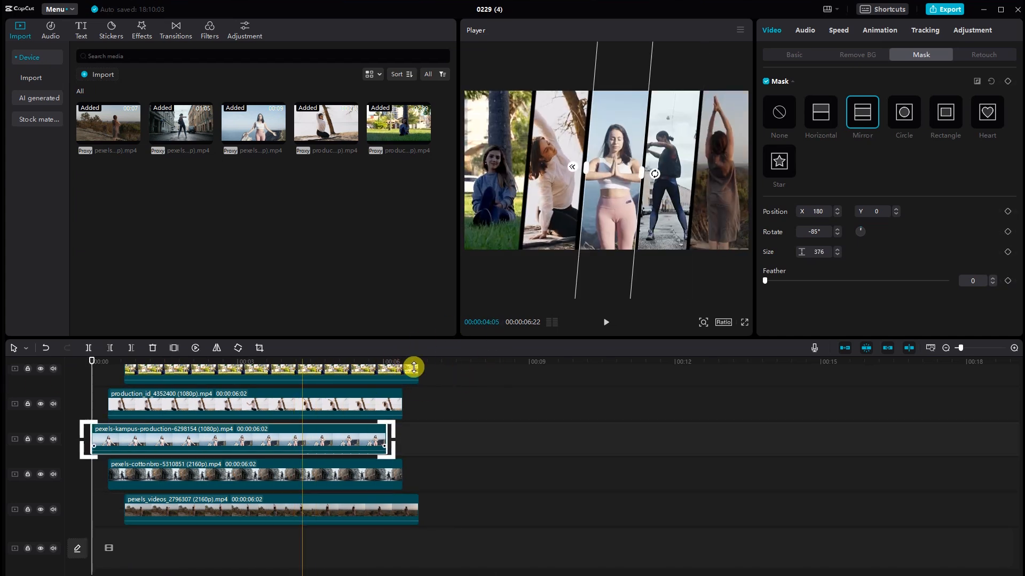
Step: Apply a slide-in entrance animation to the centre clip, then select the second clip
left_click(878, 30)
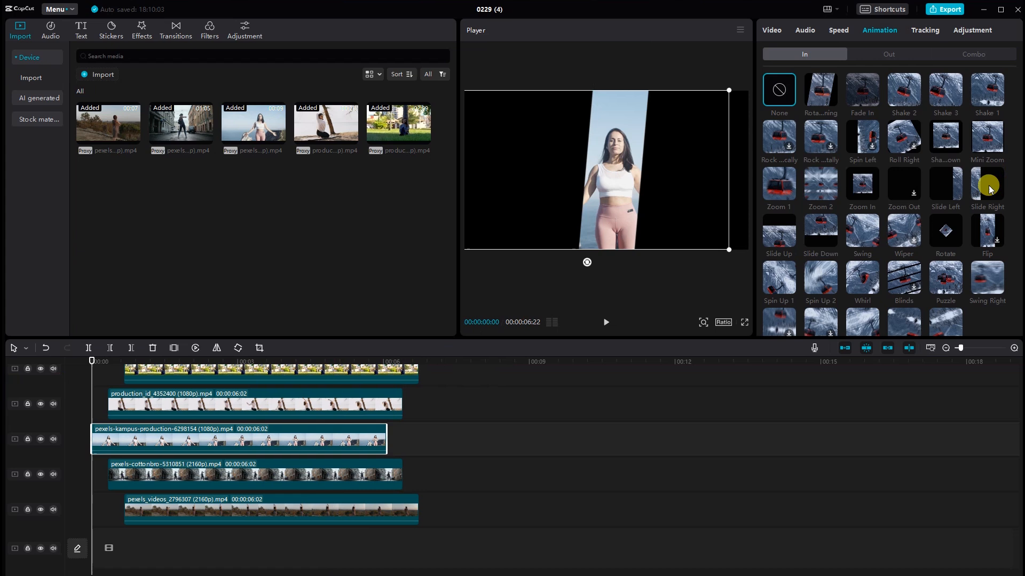
left_click(986, 185)
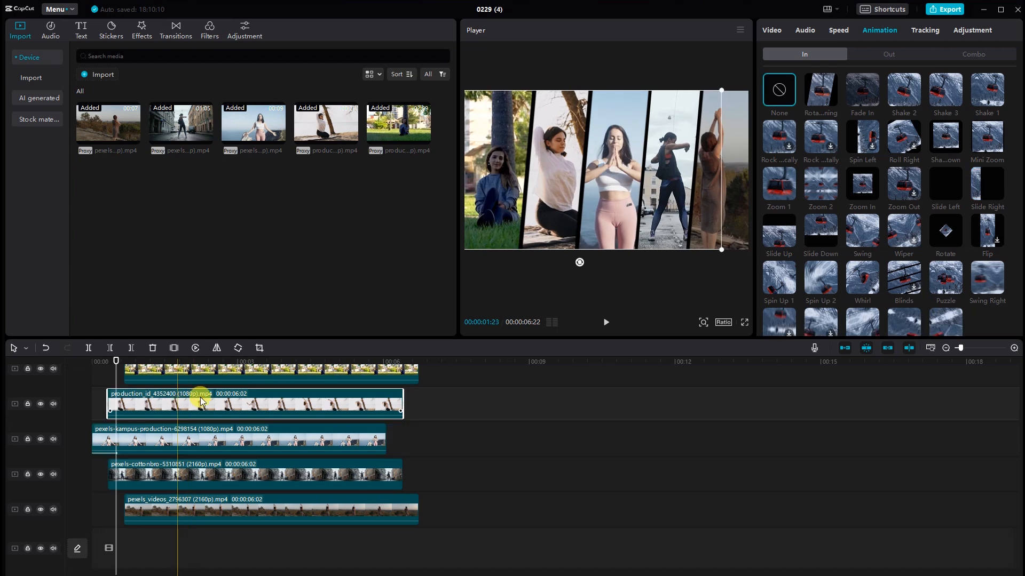
left_click(986, 188)
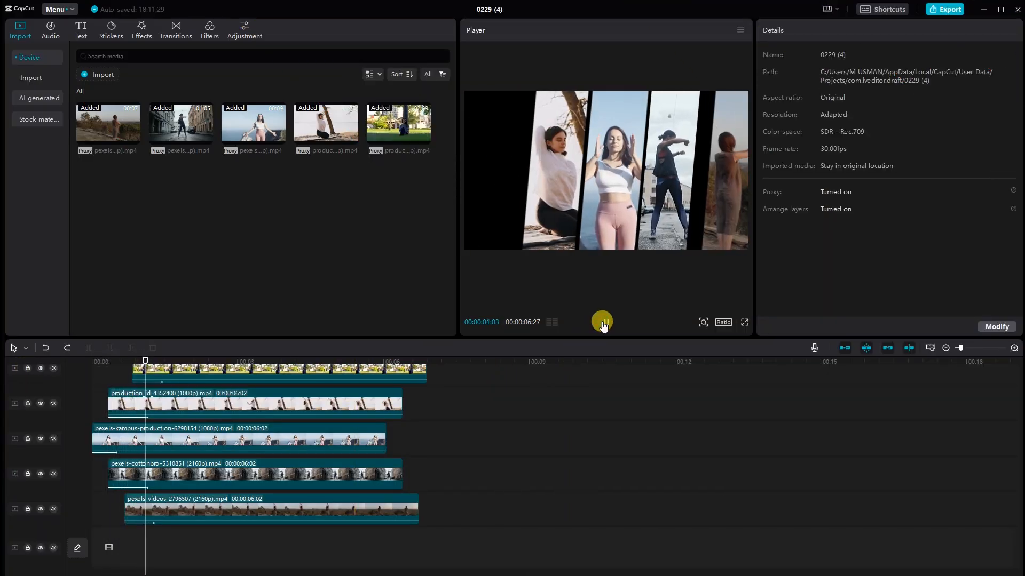
left_click(602, 321)
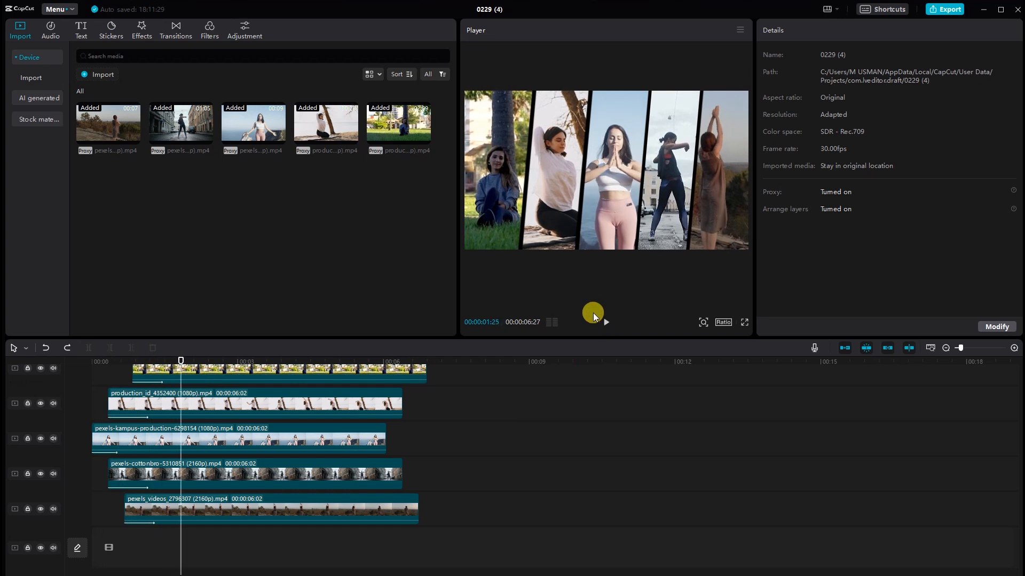